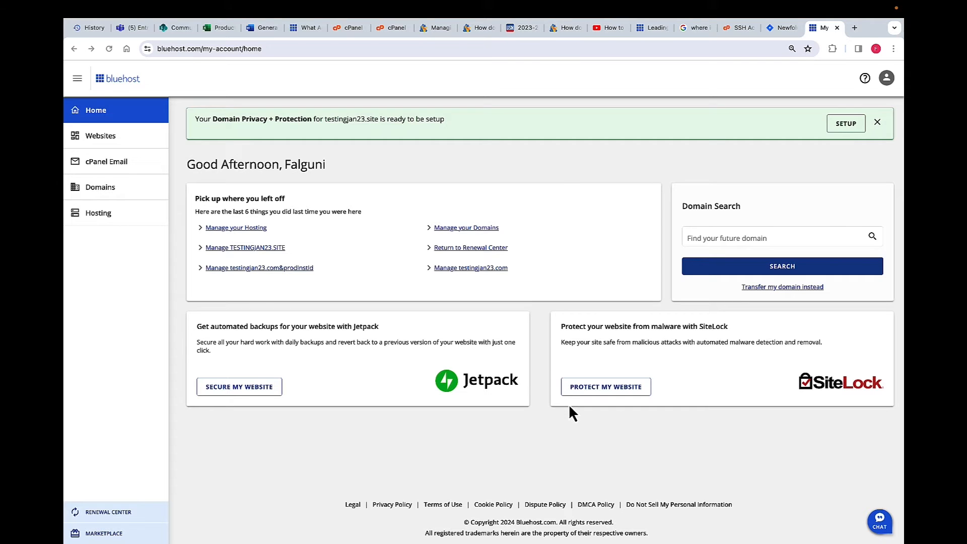
mouse_move(311, 332)
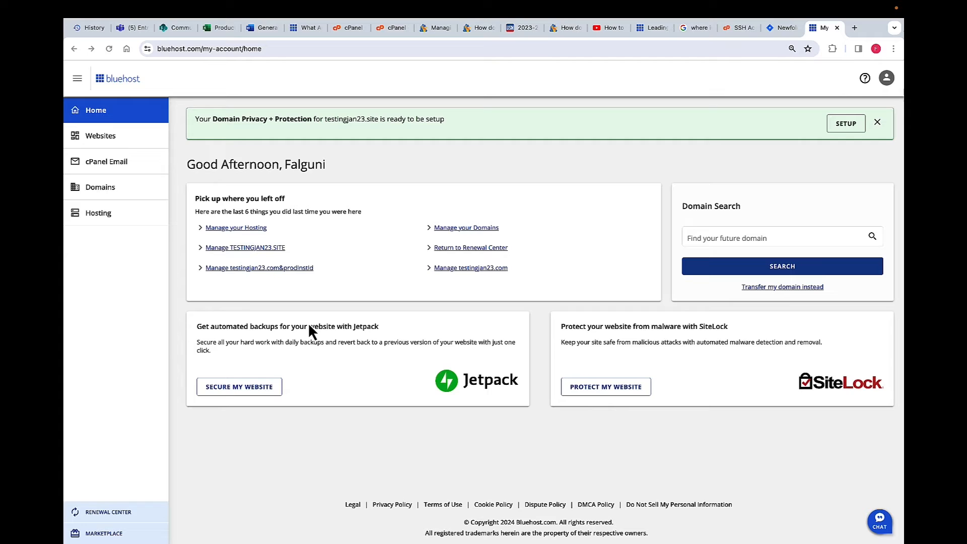
mouse_move(105, 148)
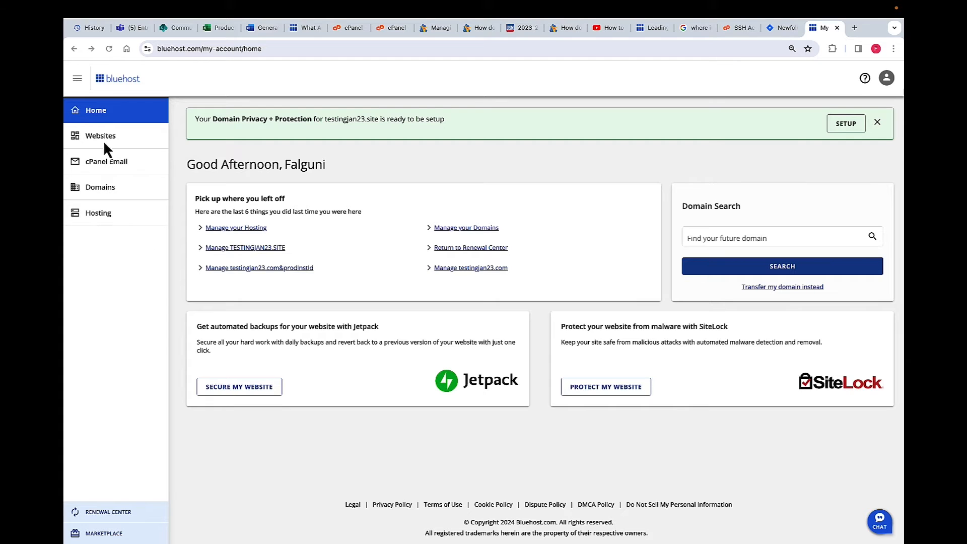
Show the account's Websites page listing Welcome, march and hello.
left_click(101, 135)
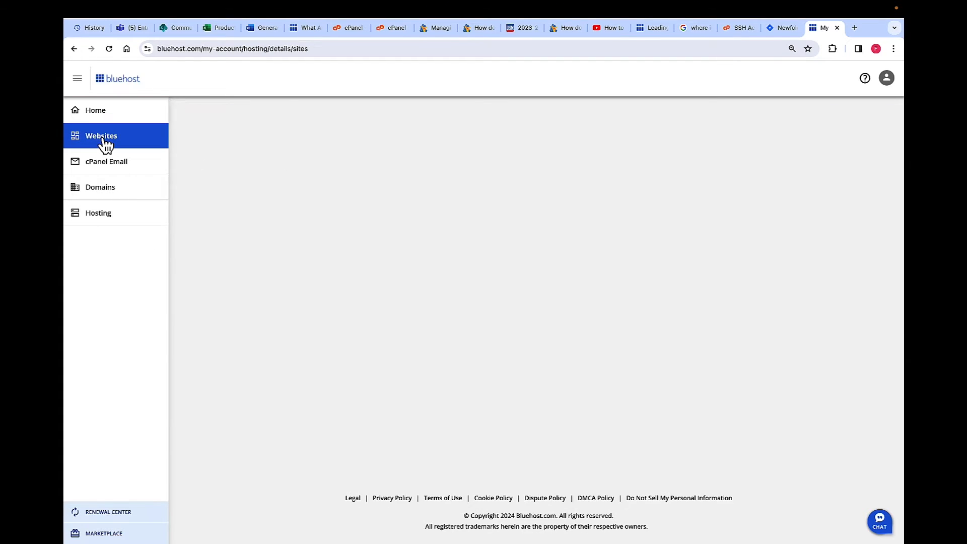
left_click(101, 135)
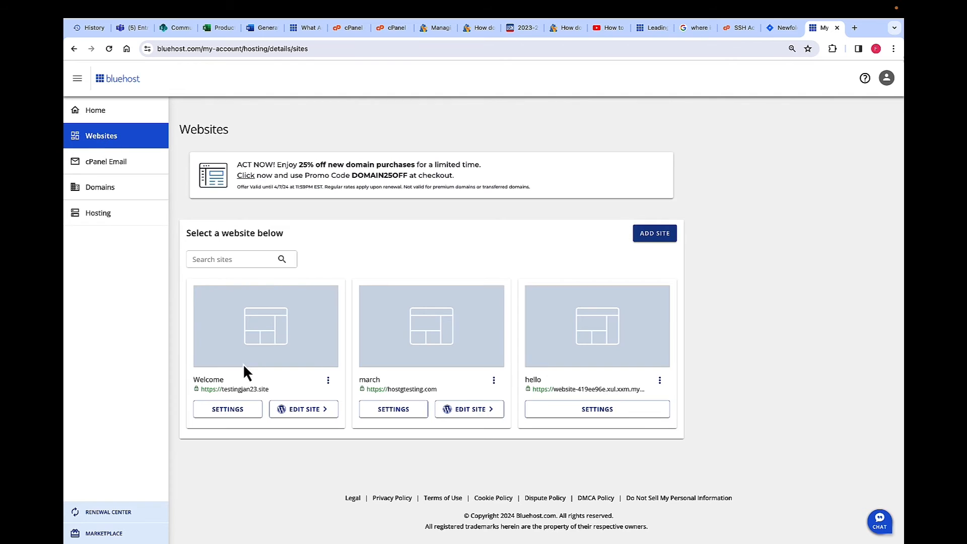
mouse_move(258, 427)
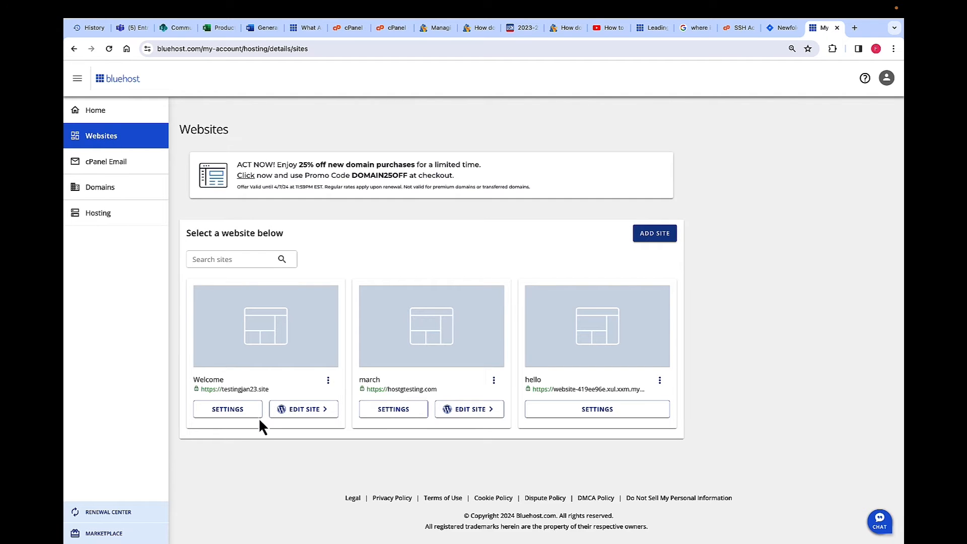
mouse_move(231, 441)
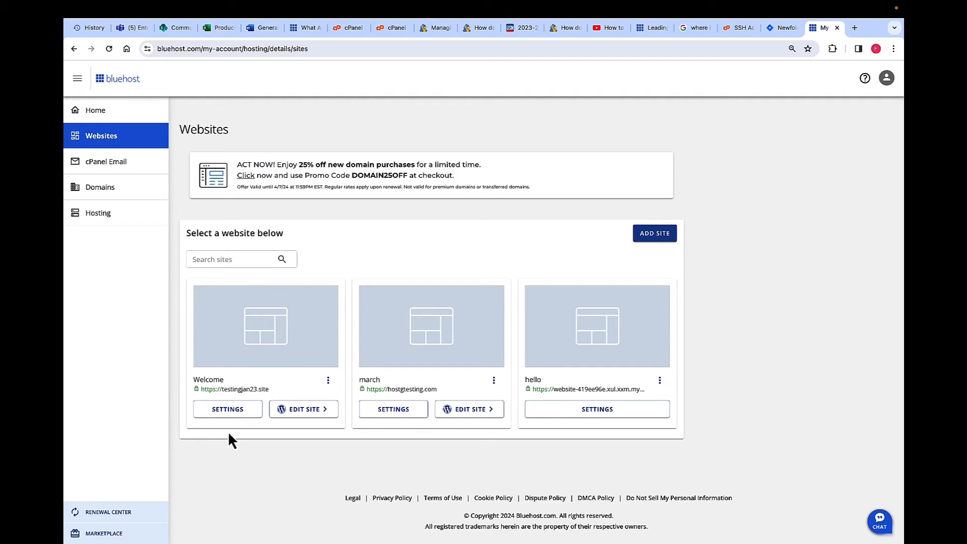
Open the Welcome site's settings and view its 27 backups by date and time.
left_click(227, 409)
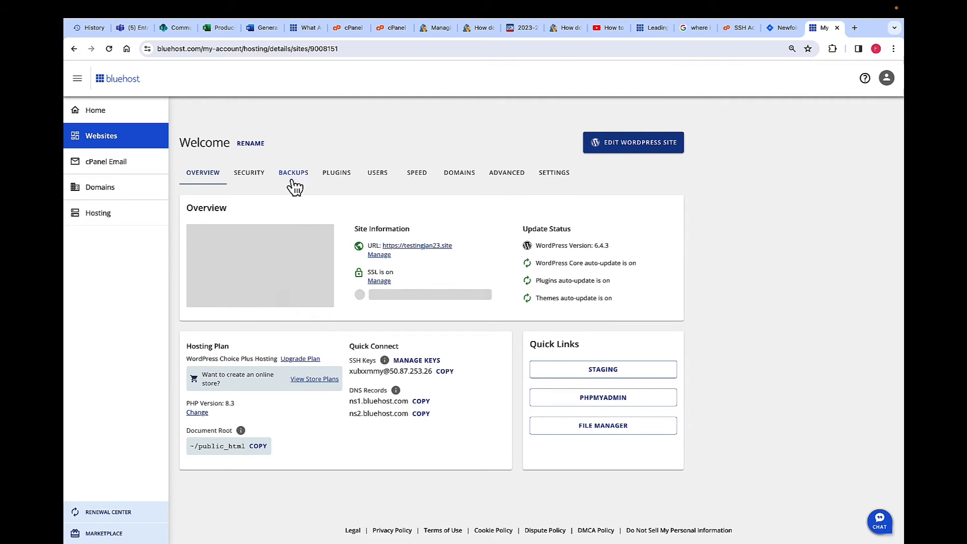
left_click(294, 172)
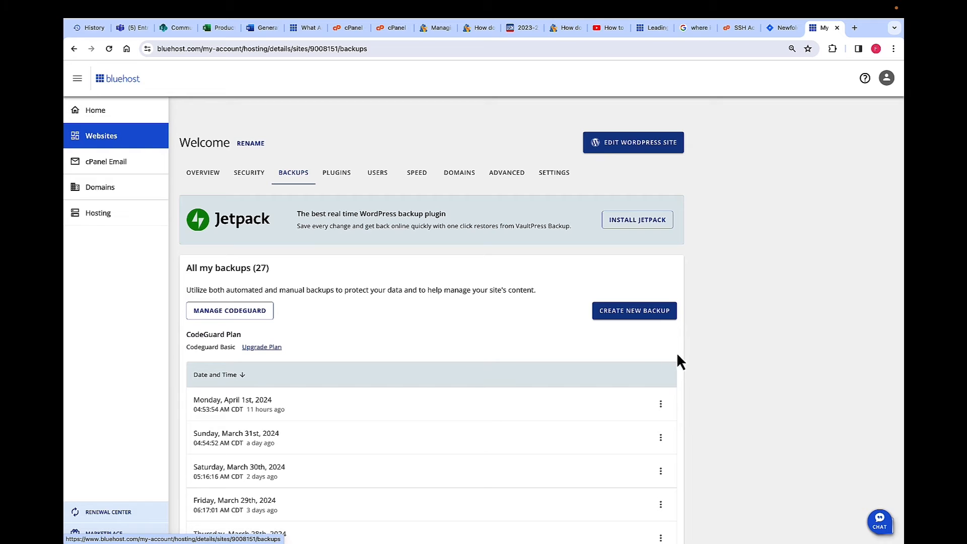
mouse_move(665, 413)
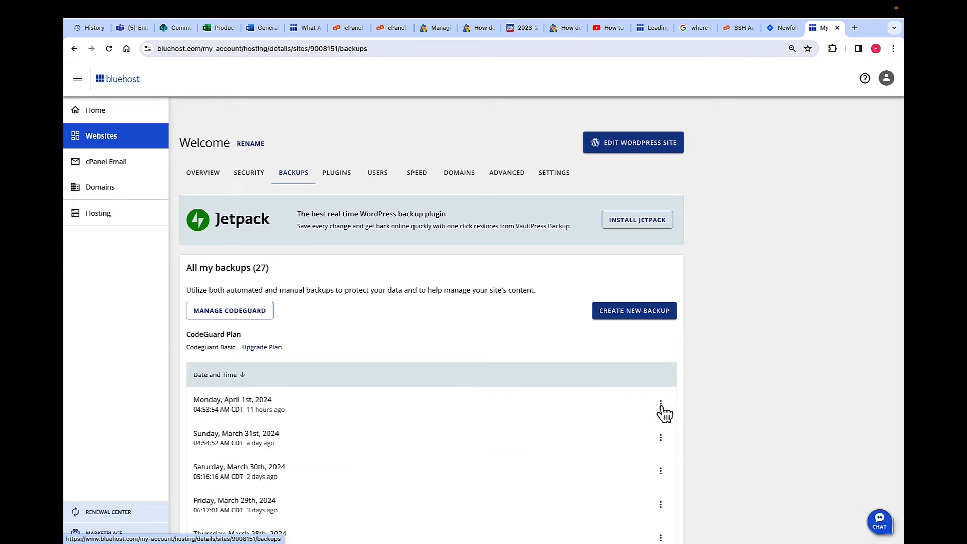
left_click(660, 404)
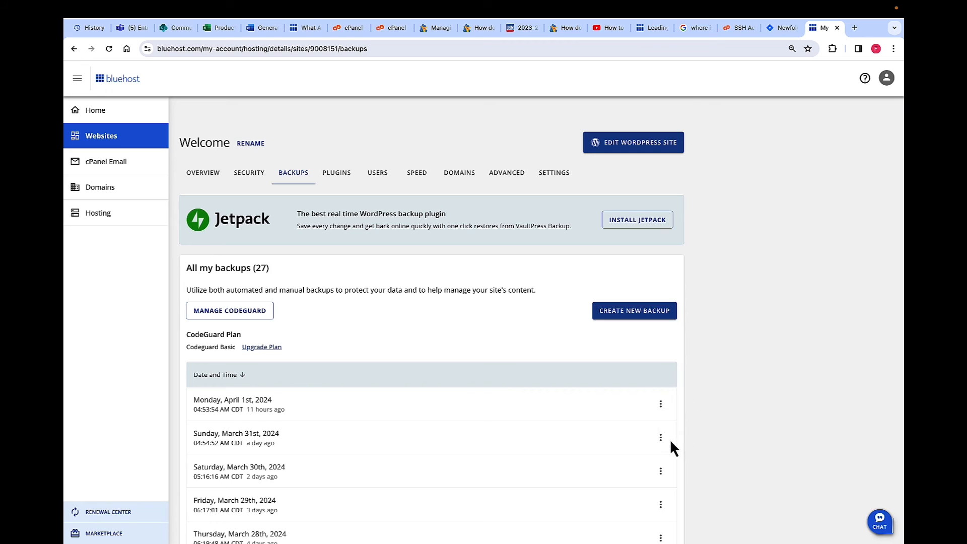
Download the April 1st, 2024 backup, getting confirmation its zip will be emailed.
left_click(660, 403)
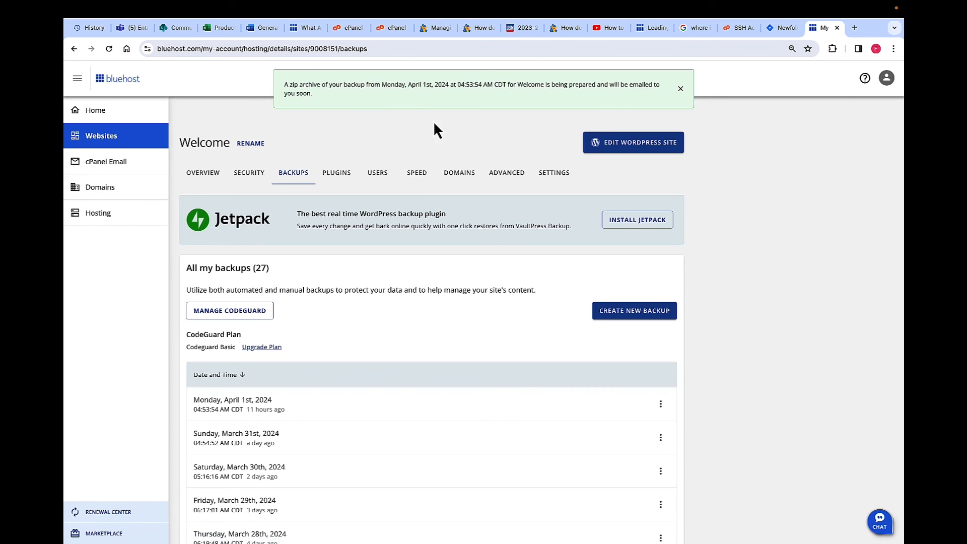
mouse_move(621, 116)
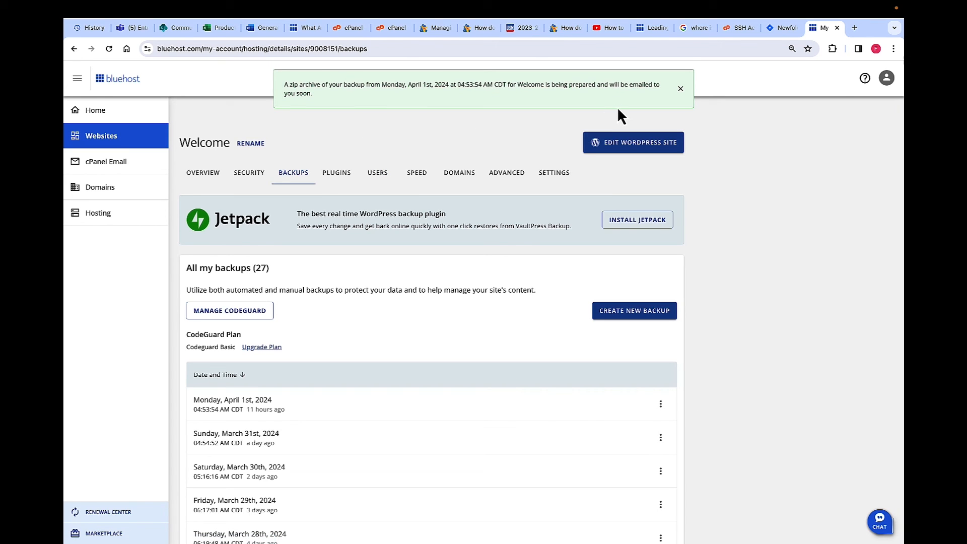